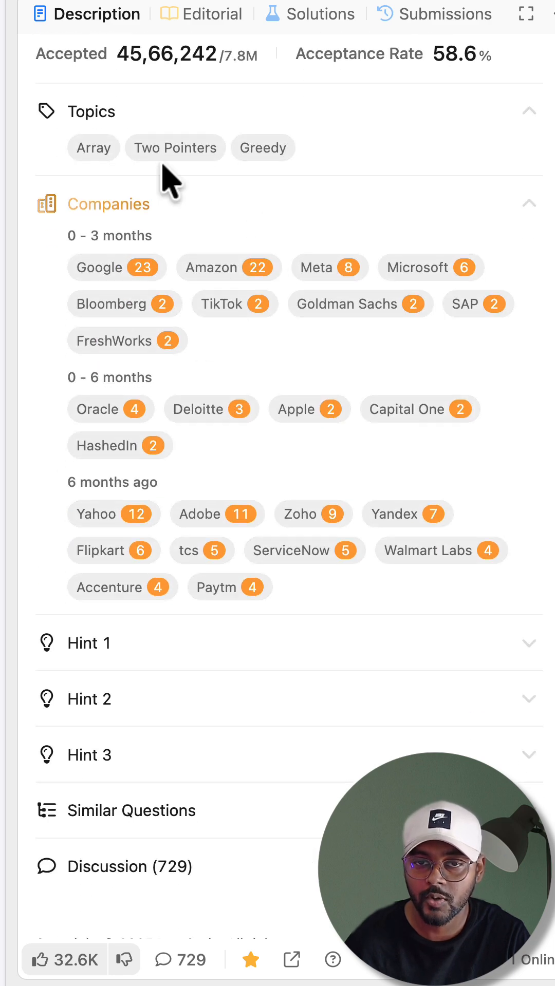
# Highlight the l++ and r-- pointer moves, then select all of the maxArea Java code.
pyautogui.scroll(3)
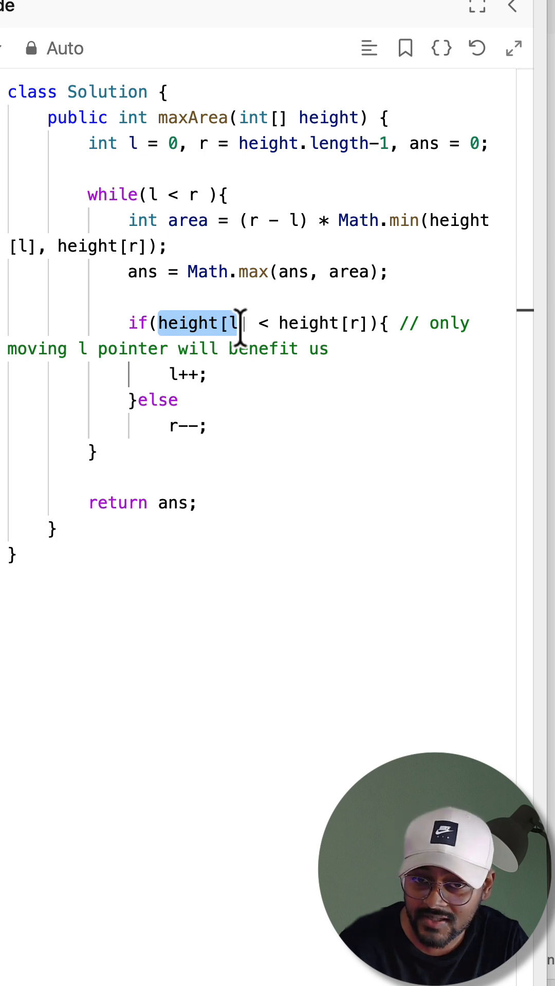
pyautogui.doubleClick(185, 375)
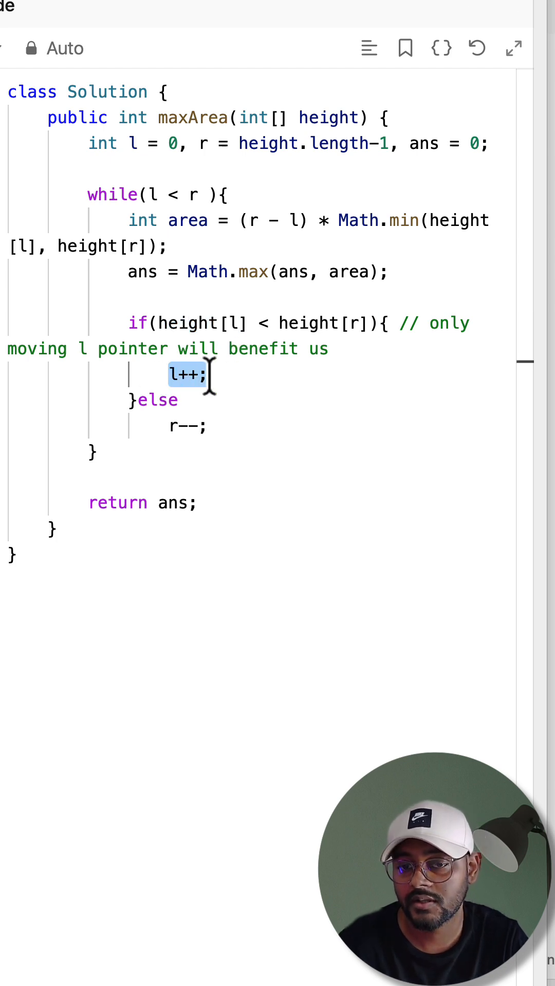
pyautogui.click(189, 425)
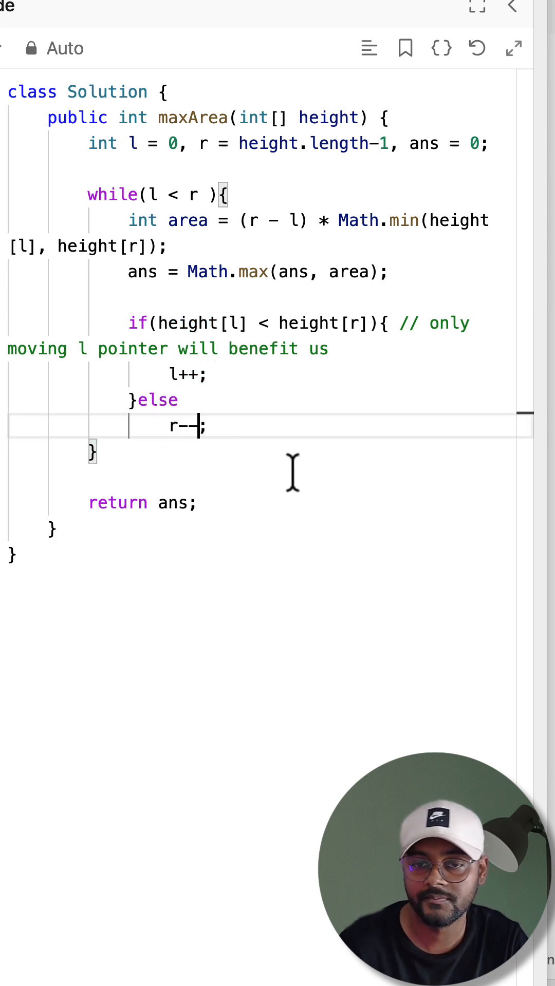
pyautogui.press('ctrl+a')
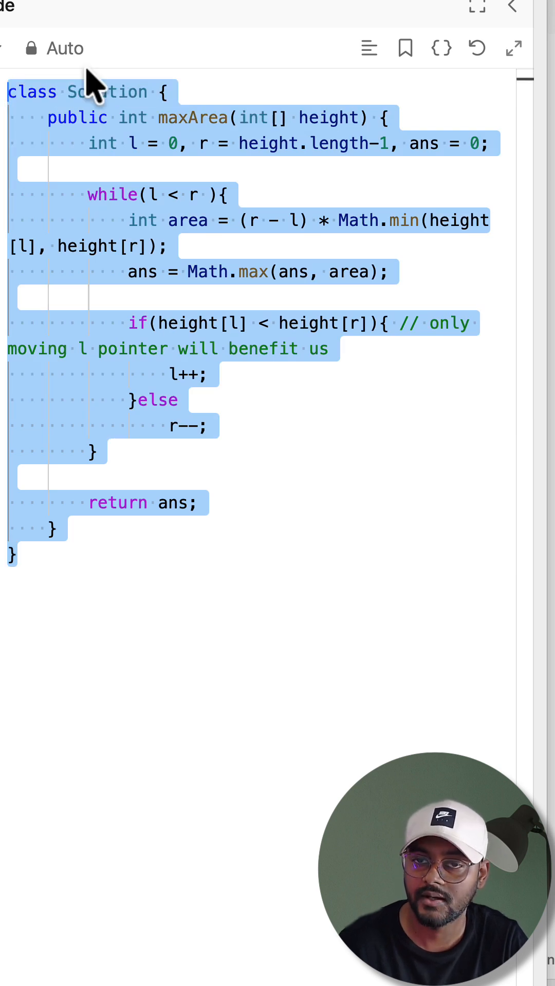
pyautogui.moveTo(95, 88)
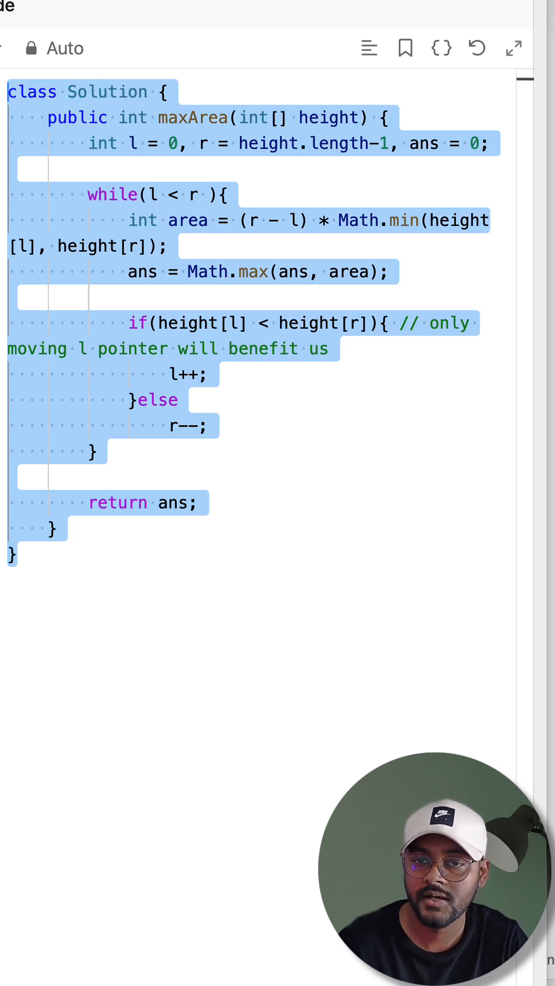